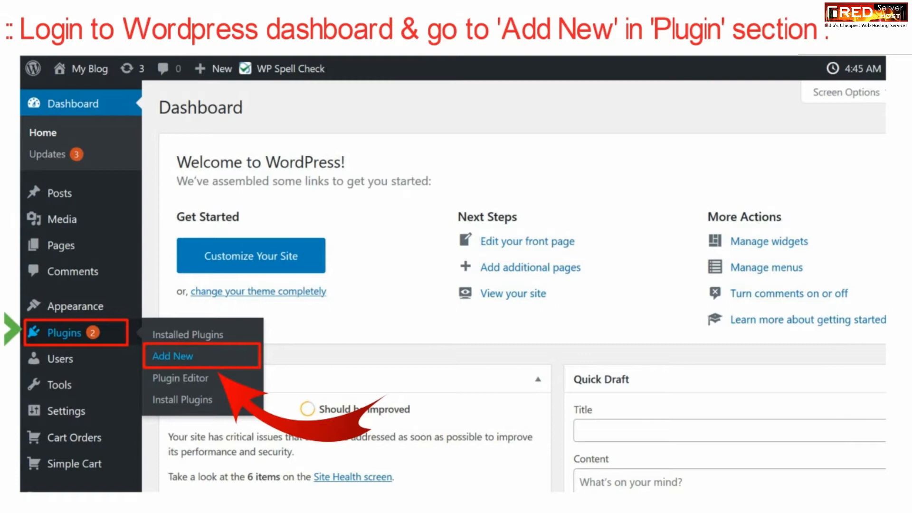
Search Add New plugins for 'GTMetrix for WP' and install GTmetrix for WordPress
left_click(172, 356)
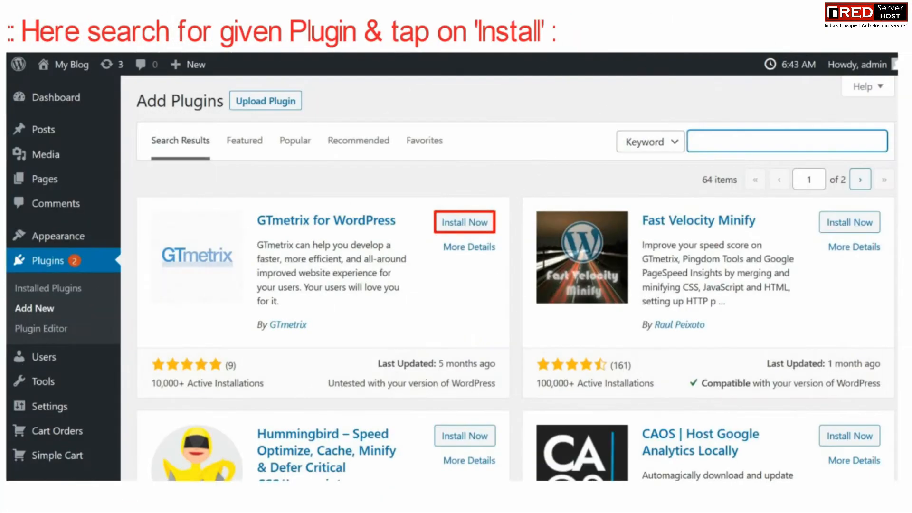
type("GTMetrix for WP")
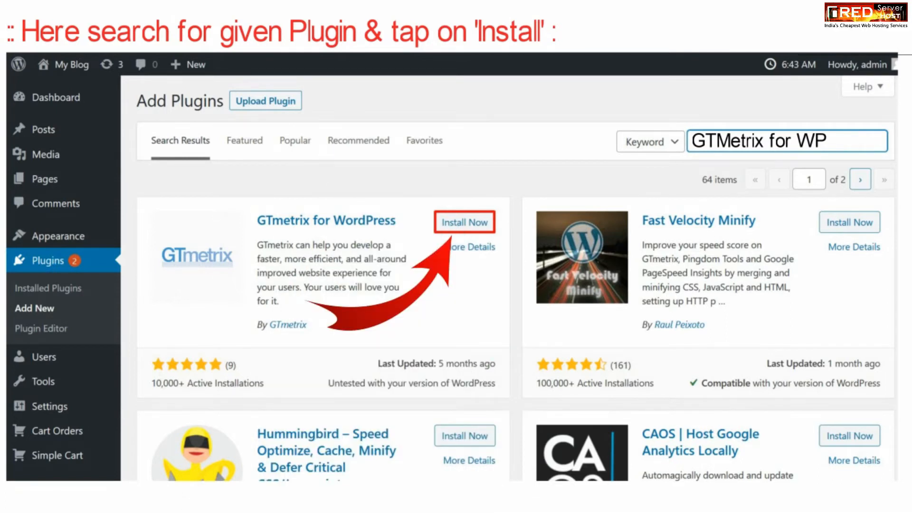
left_click(464, 222)
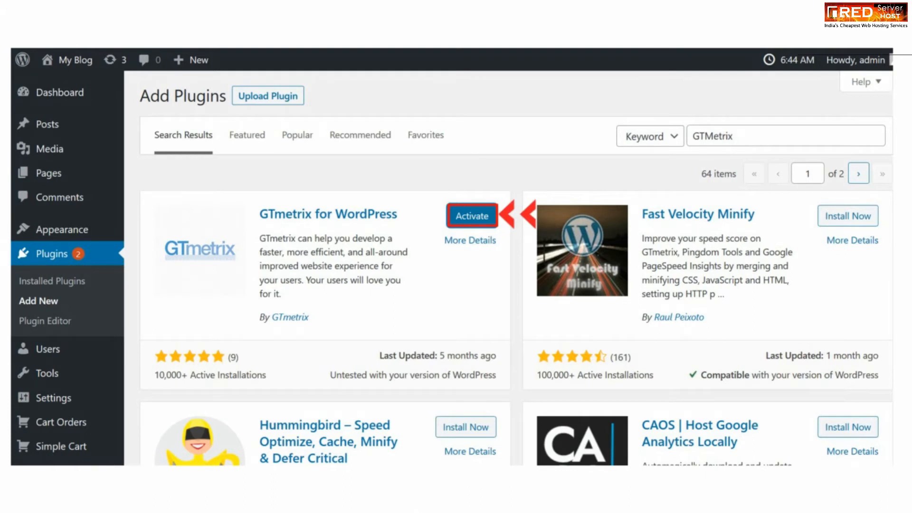
Activate the newly installed GTmetrix for WordPress plugin
left_click(471, 215)
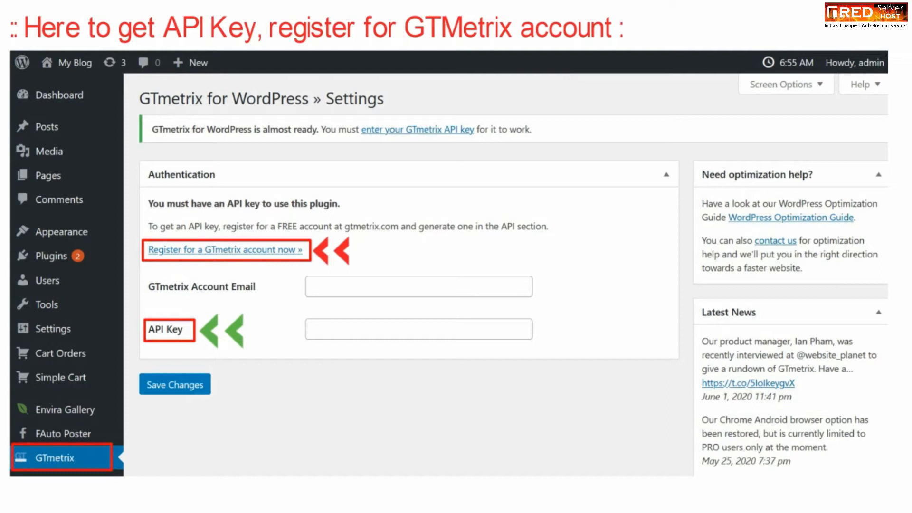
left_click(226, 250)
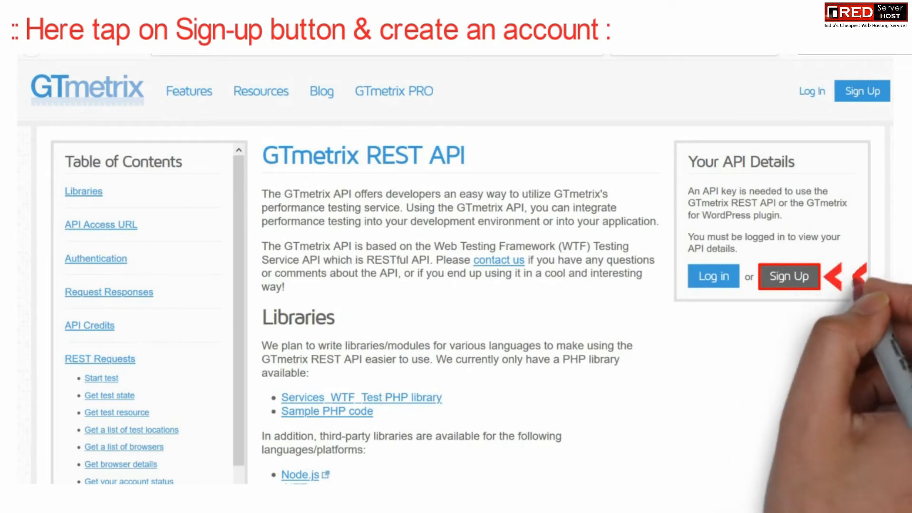
left_click(788, 275)
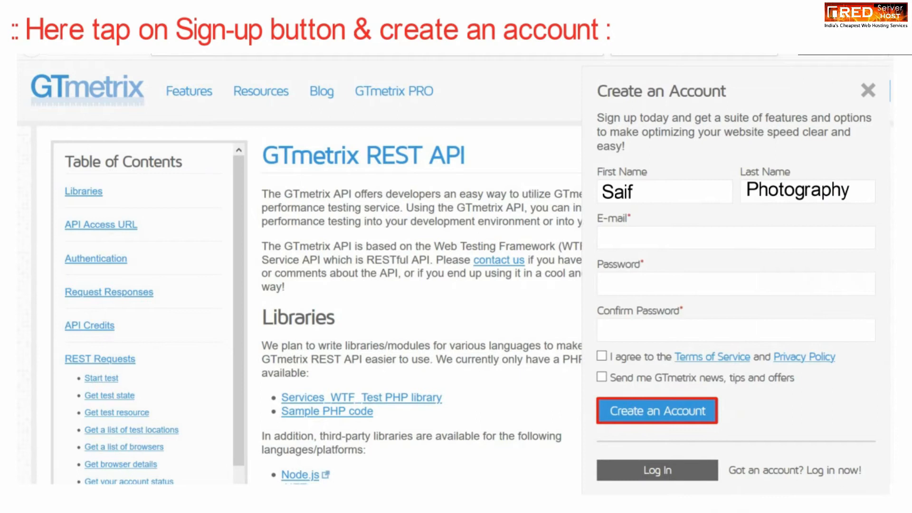
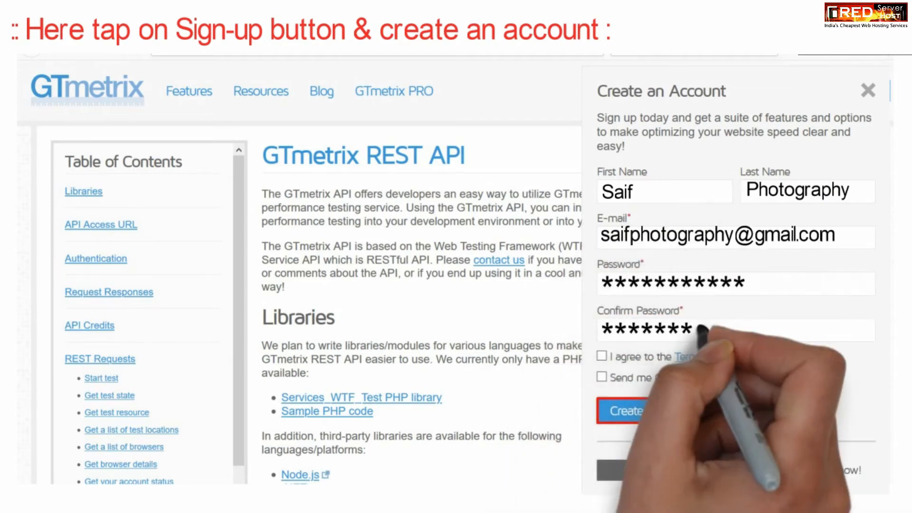
left_click(602, 355)
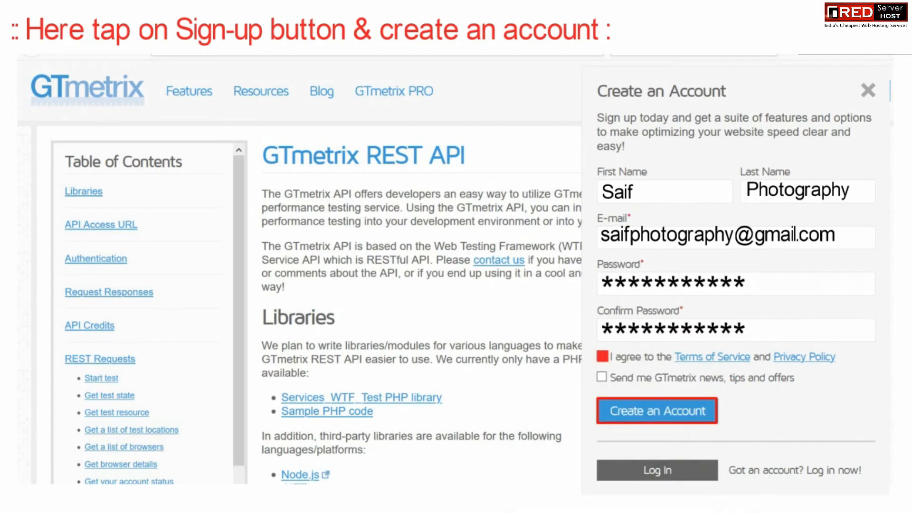
left_click(656, 410)
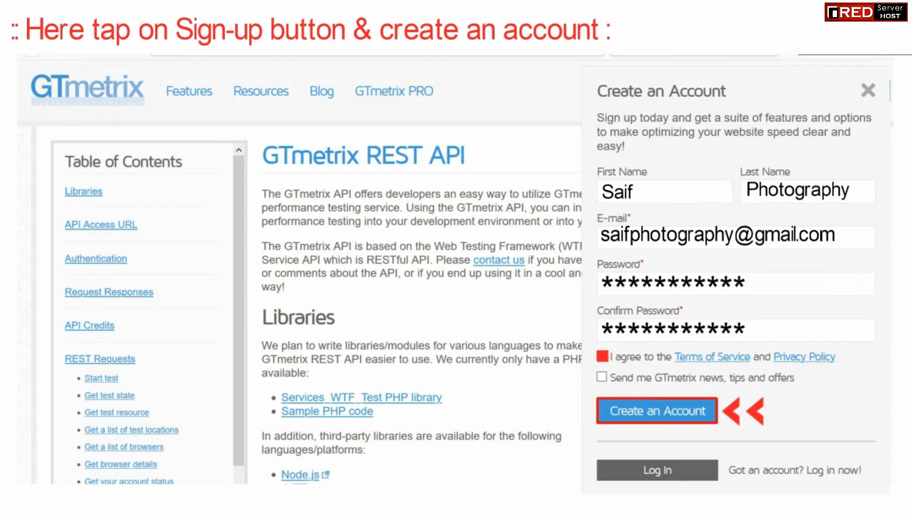
left_click(656, 410)
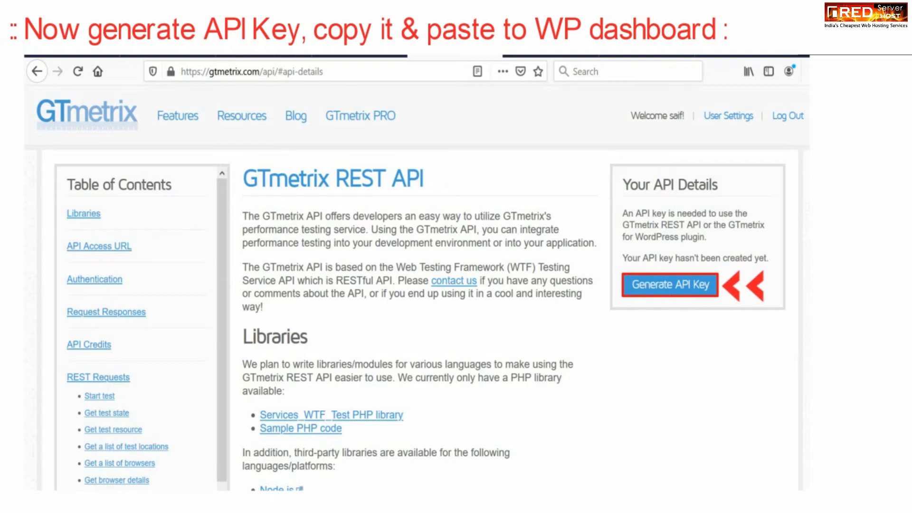
Generate an API key for the new GTmetrix account
left_click(668, 286)
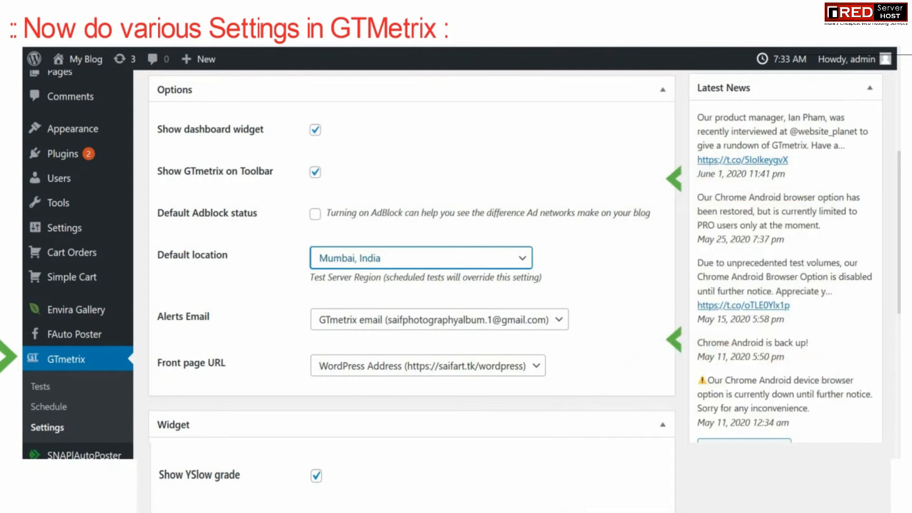
Scroll through the GTmetrix plugin options with Mumbai, India as default location
scroll("down", 3)
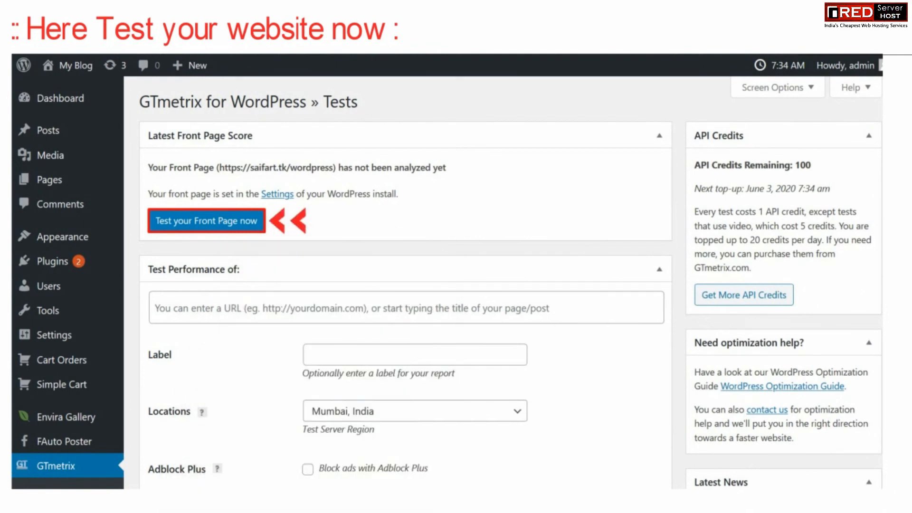
Run a GTmetrix speed test of the site's front page
left_click(206, 220)
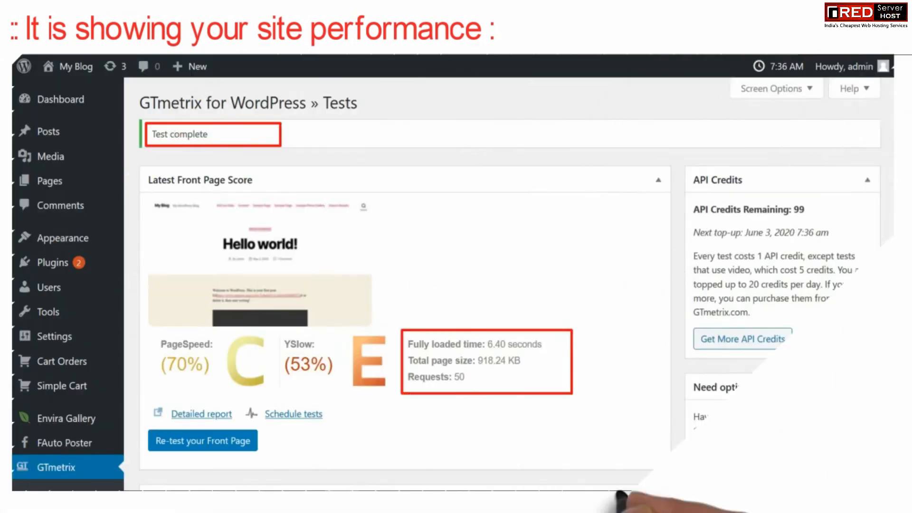